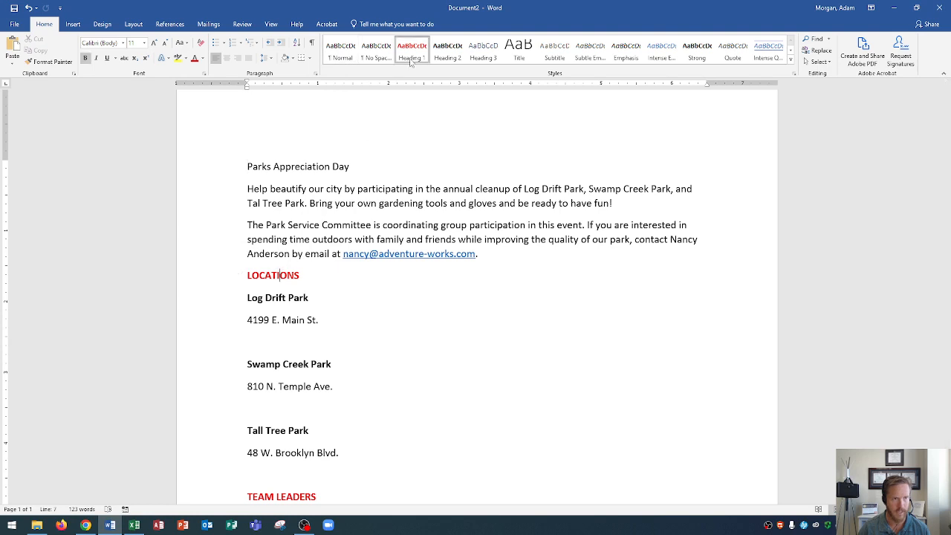
pyautogui.moveTo(411, 48)
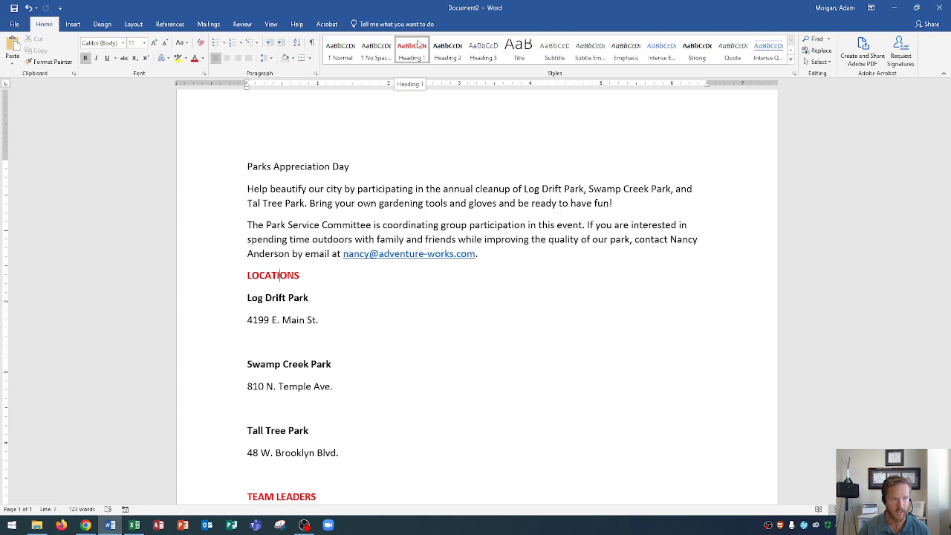
# Browse the flyer and place the cursor in its body text.
pyautogui.scroll(-3)
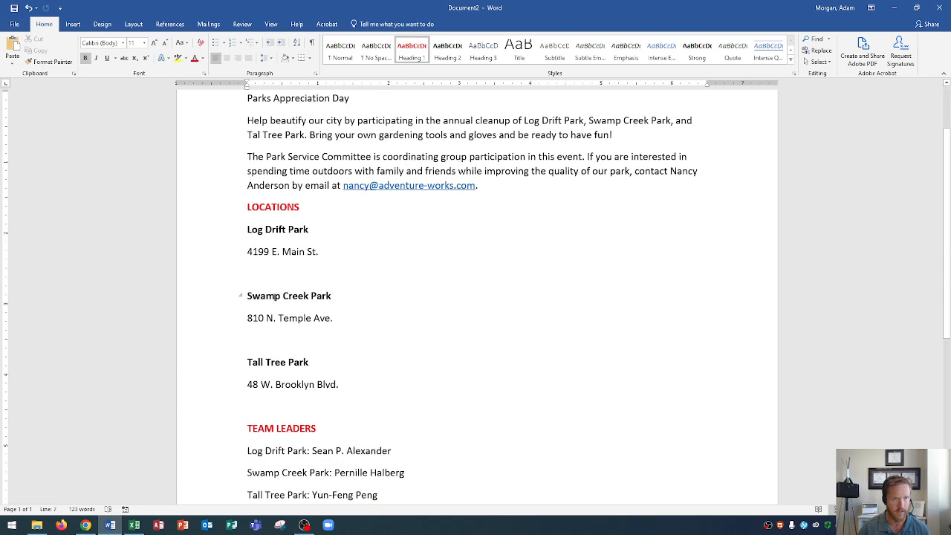
pyautogui.click(274, 296)
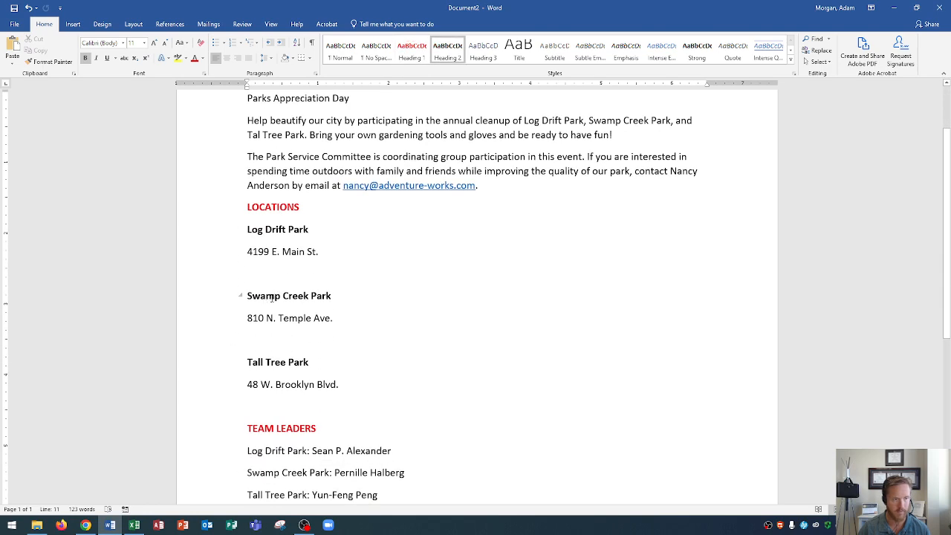
pyautogui.click(277, 294)
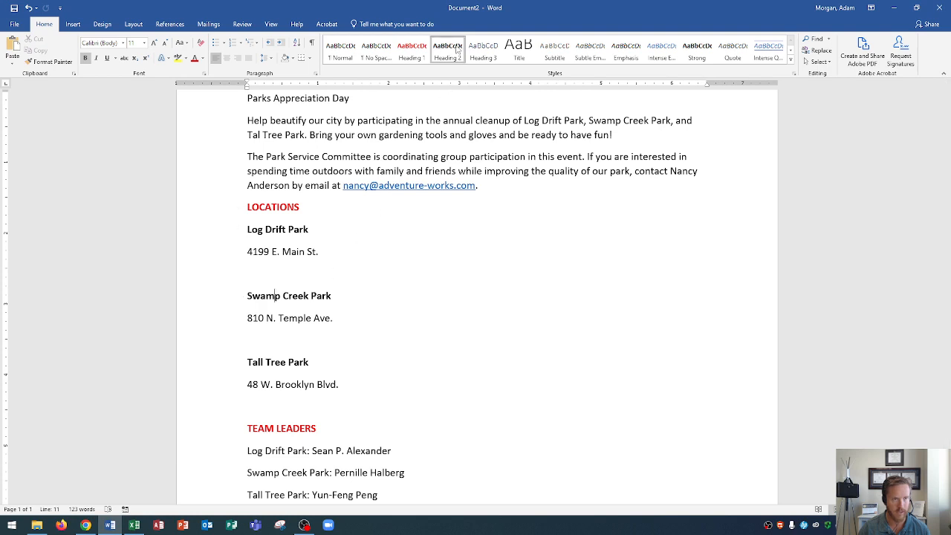
pyautogui.moveTo(447, 48)
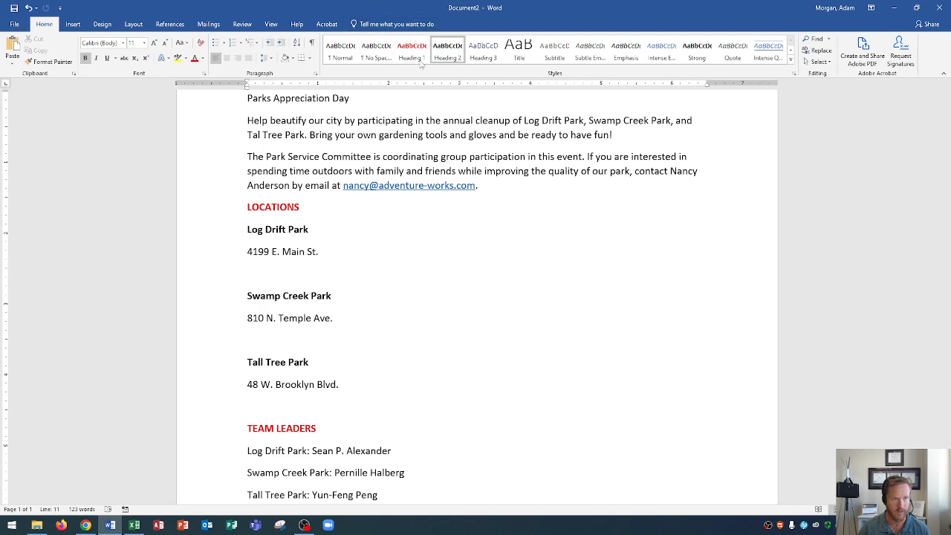
pyautogui.click(274, 294)
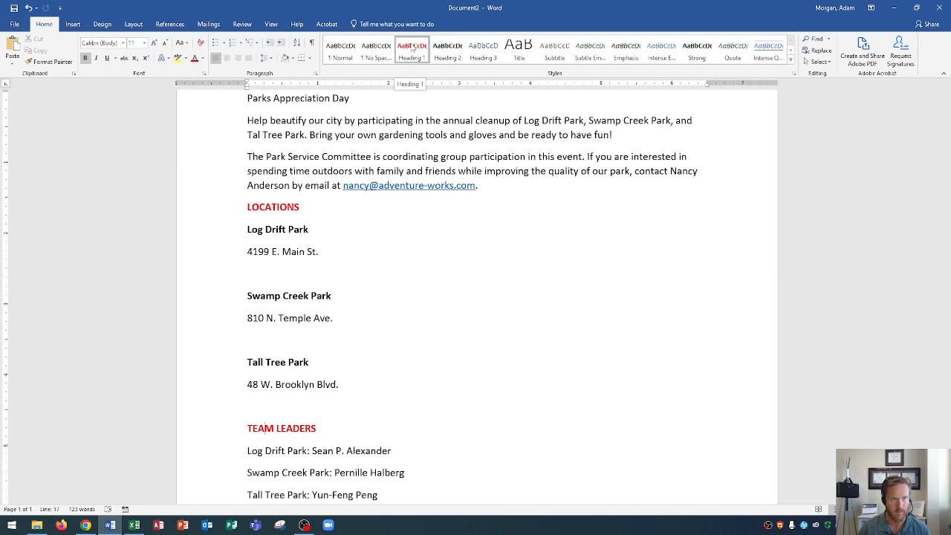
pyautogui.click(263, 427)
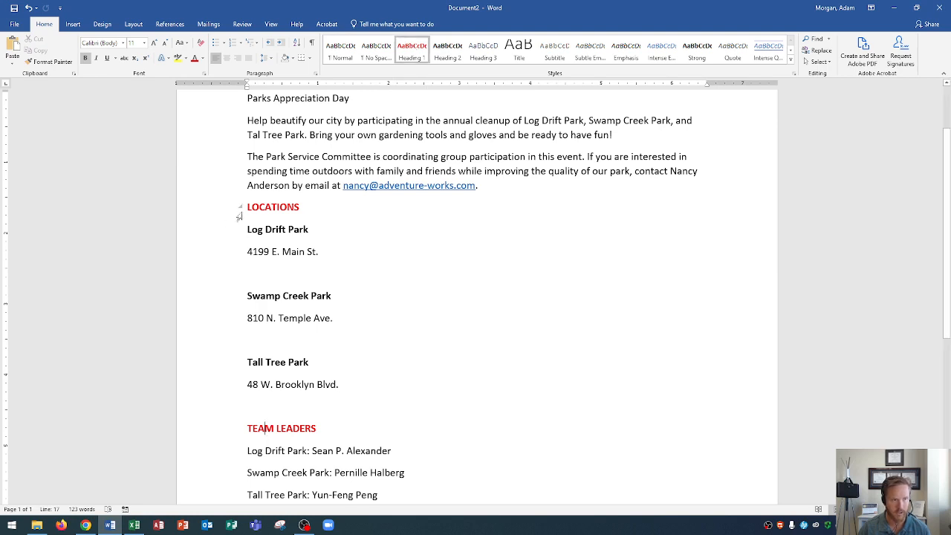
pyautogui.scroll(-3)
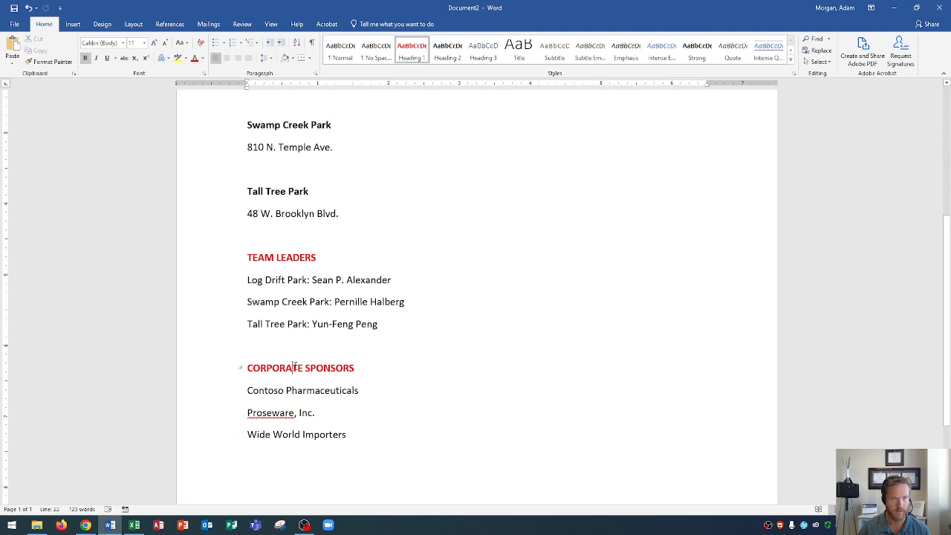
pyautogui.moveTo(294, 366)
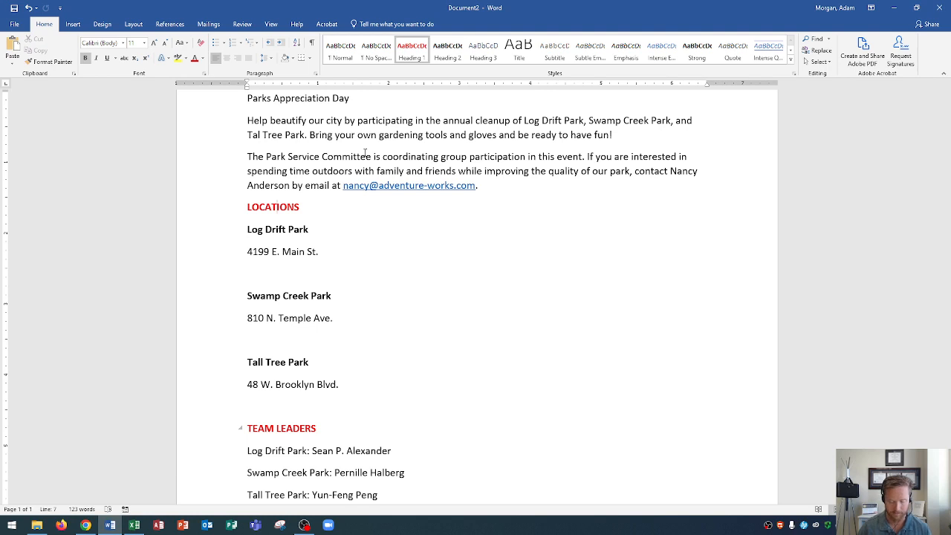
pyautogui.moveTo(333, 151)
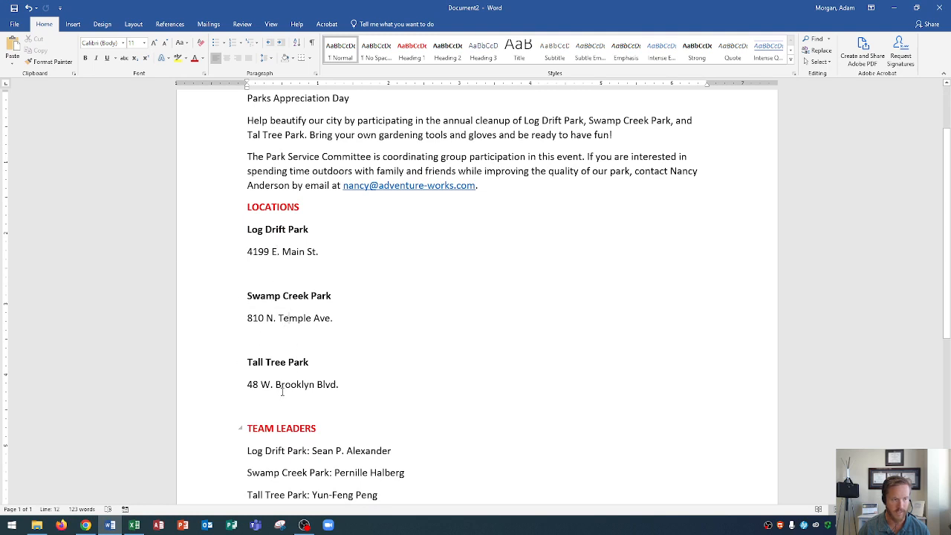
pyautogui.scroll(-3)
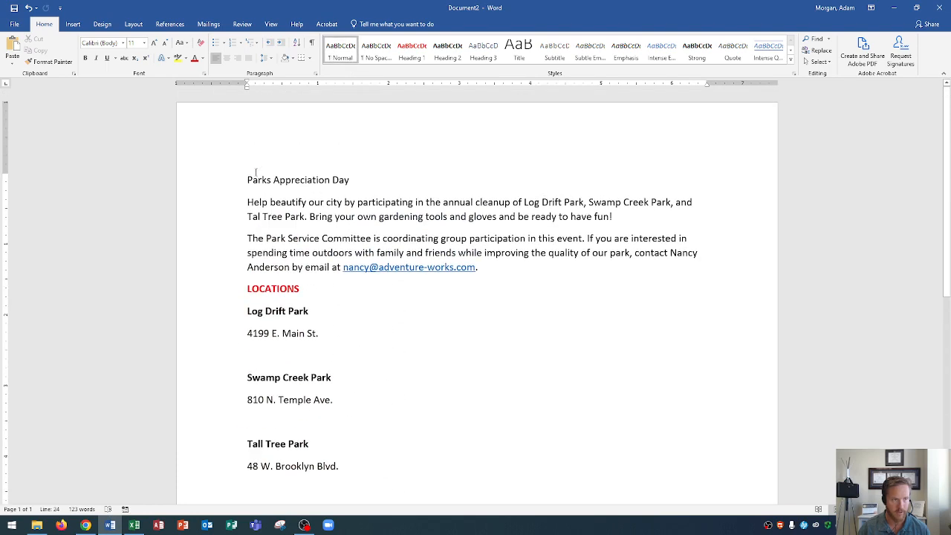
# Select the title paragraph and bring up Modify Style for the Normal style.
pyautogui.click(247, 180)
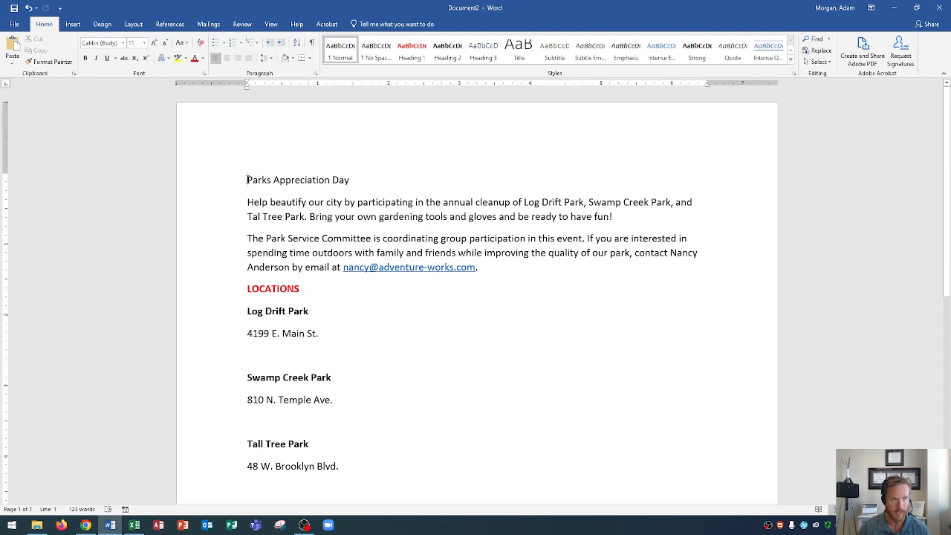
pyautogui.moveTo(248, 180); pyautogui.dragTo(478, 267)
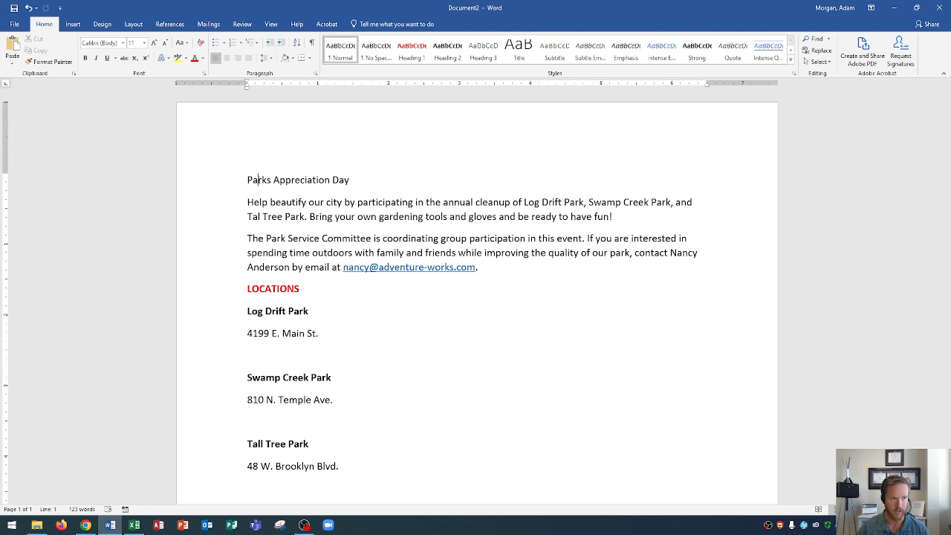
pyautogui.click(258, 179)
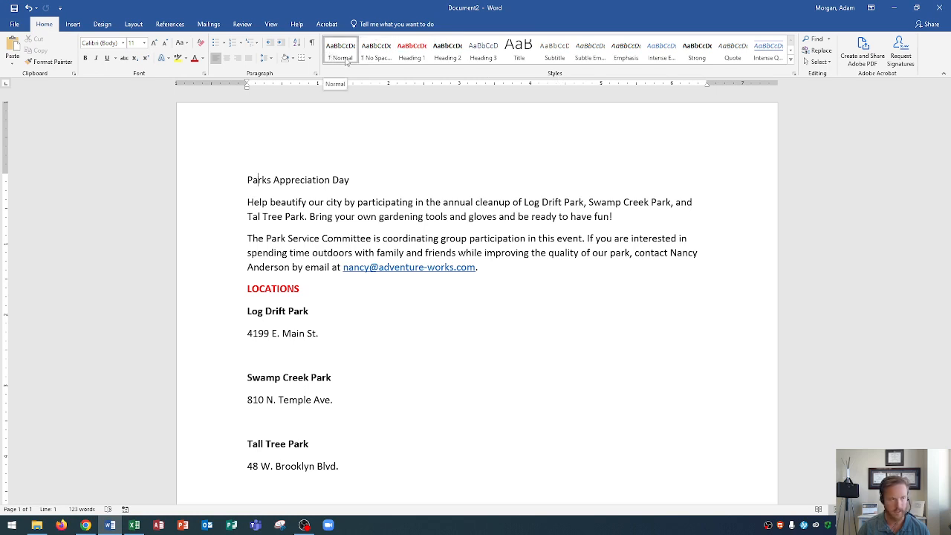
pyautogui.rightClick(339, 46)
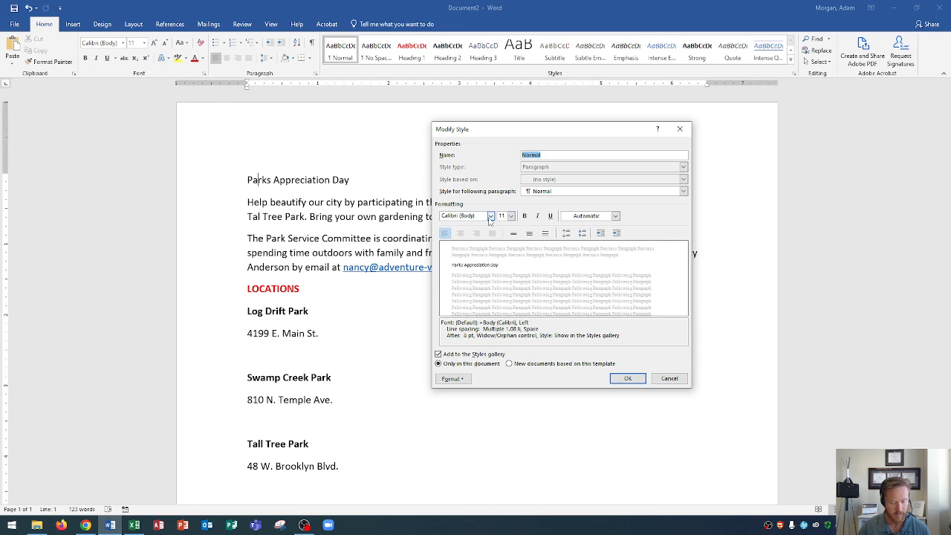
# Set the Normal style to Times New Roman at 12 pt.
pyautogui.click(490, 215)
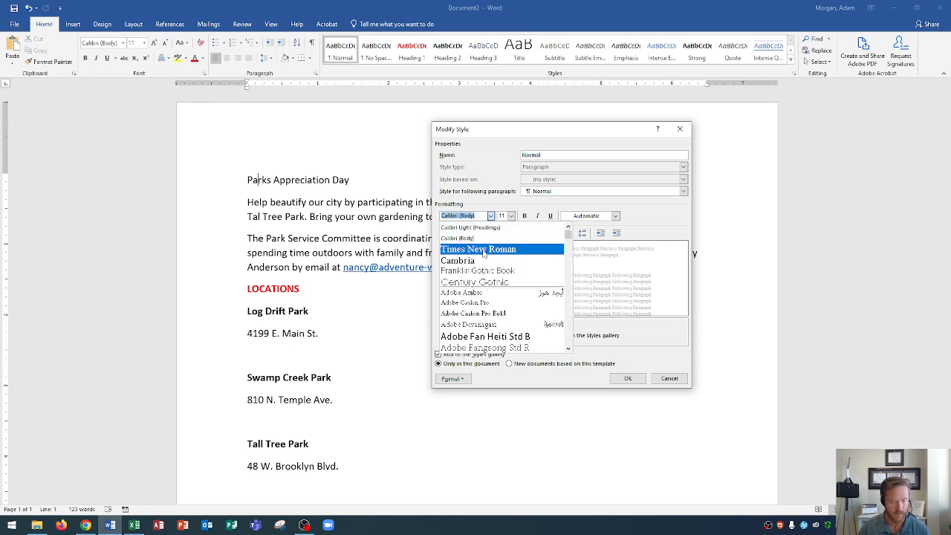
pyautogui.click(478, 249)
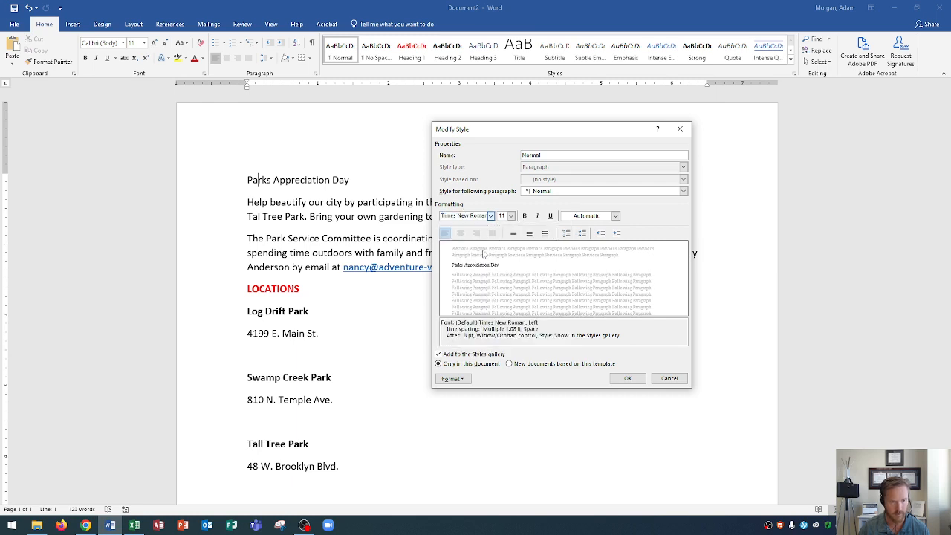
pyautogui.moveTo(364, 270)
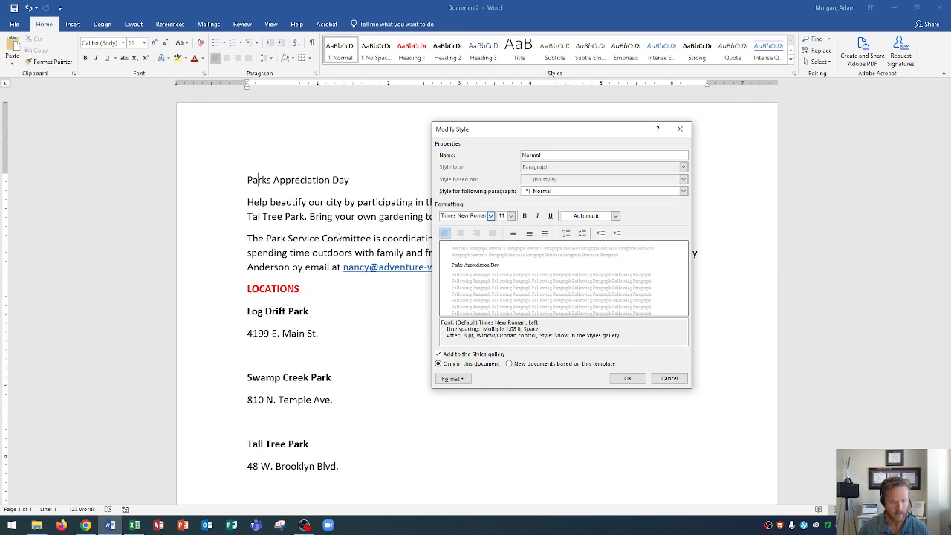
pyautogui.click(511, 216)
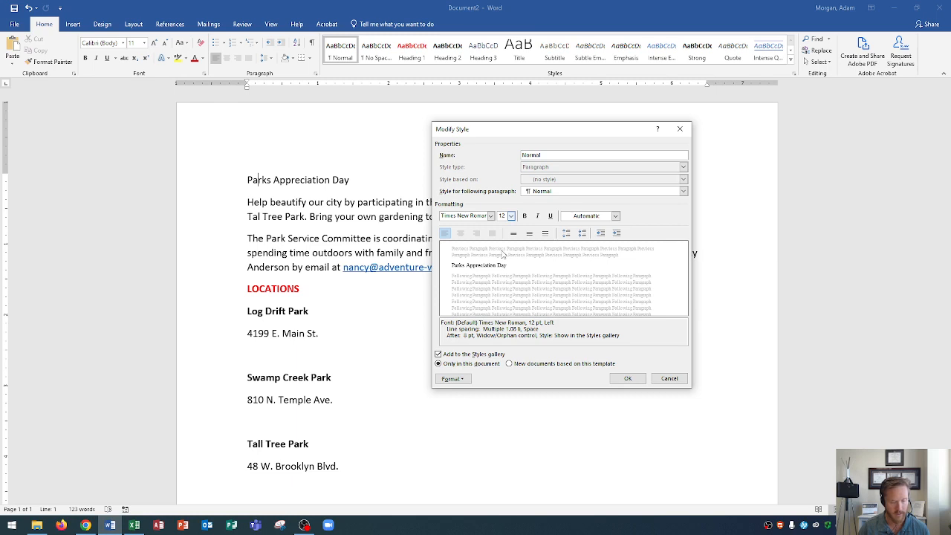
pyautogui.moveTo(511, 246)
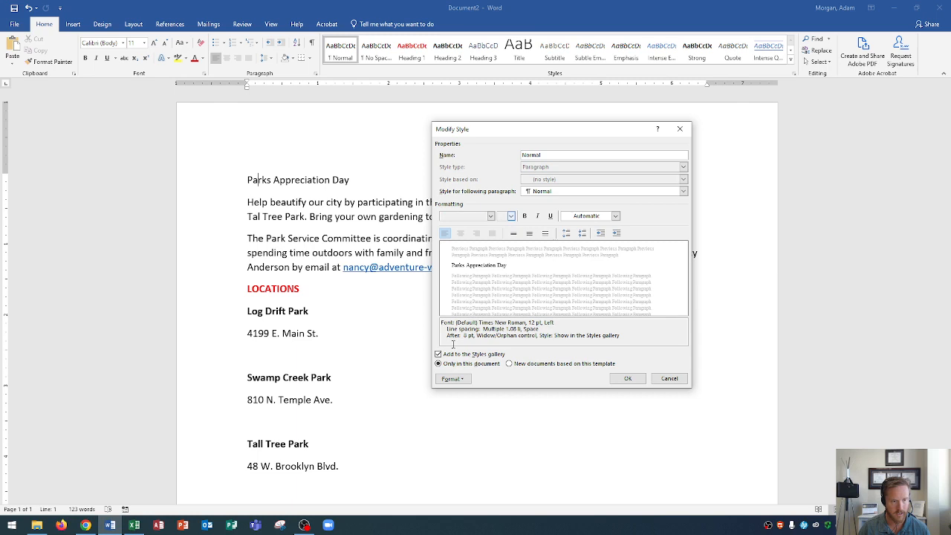
pyautogui.click(438, 363)
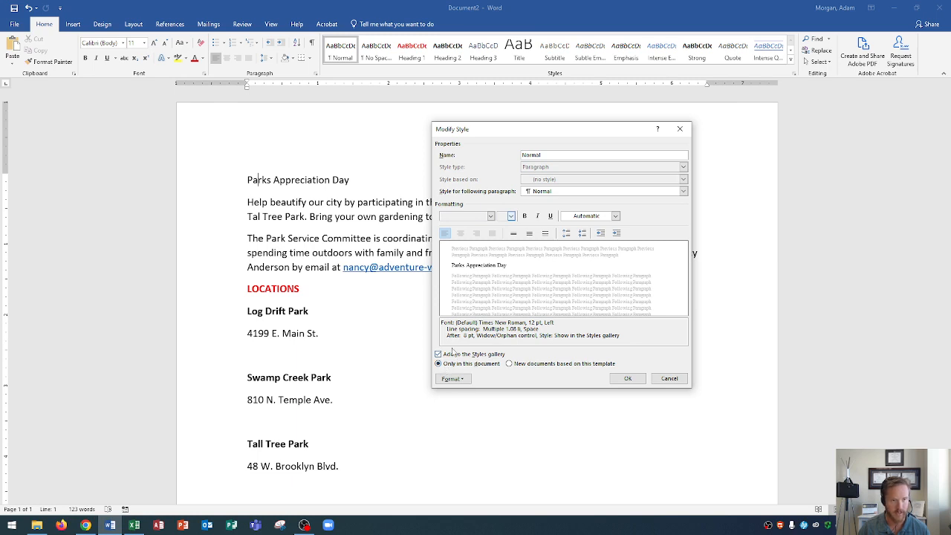
pyautogui.click(511, 215)
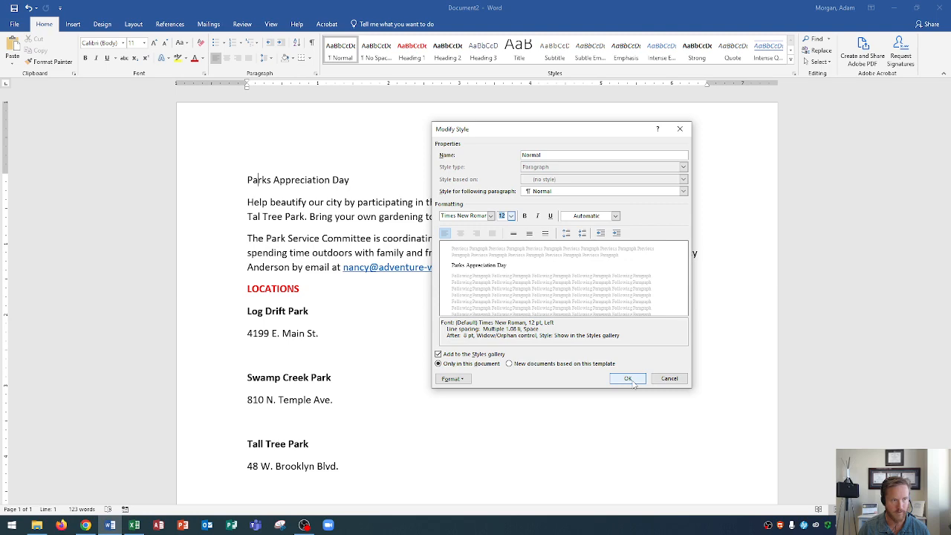
# Apply the modified Normal style and review the addresses and team lists in Times New Roman.
pyautogui.click(627, 379)
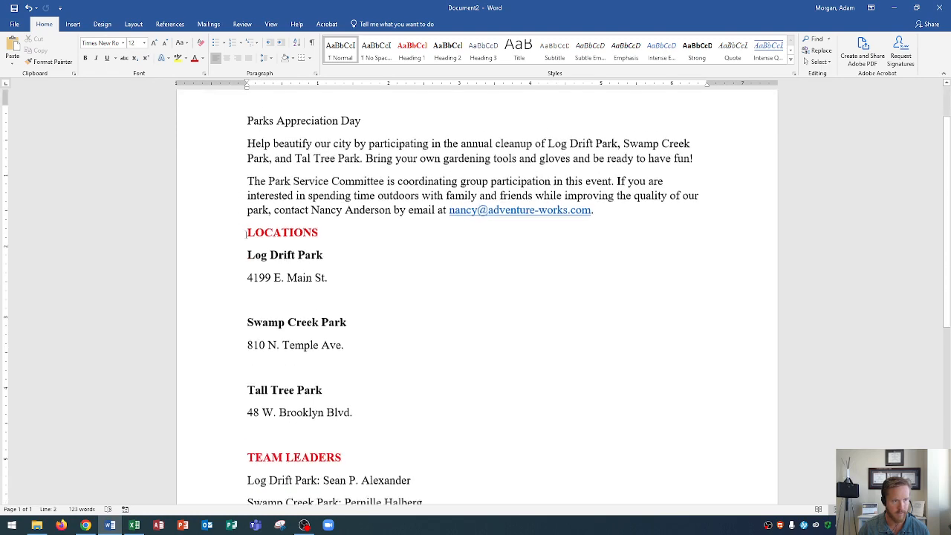
pyautogui.scroll(-3)
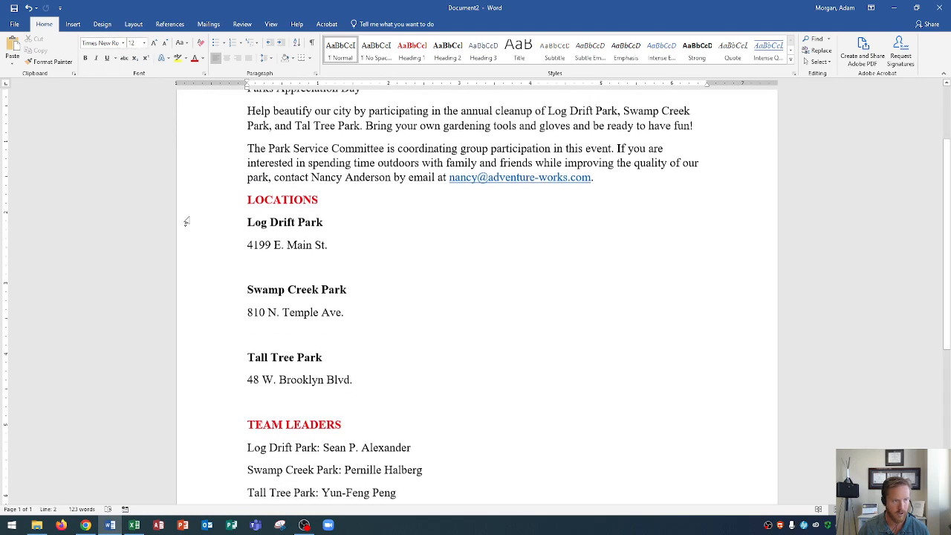
pyautogui.scroll(-3)
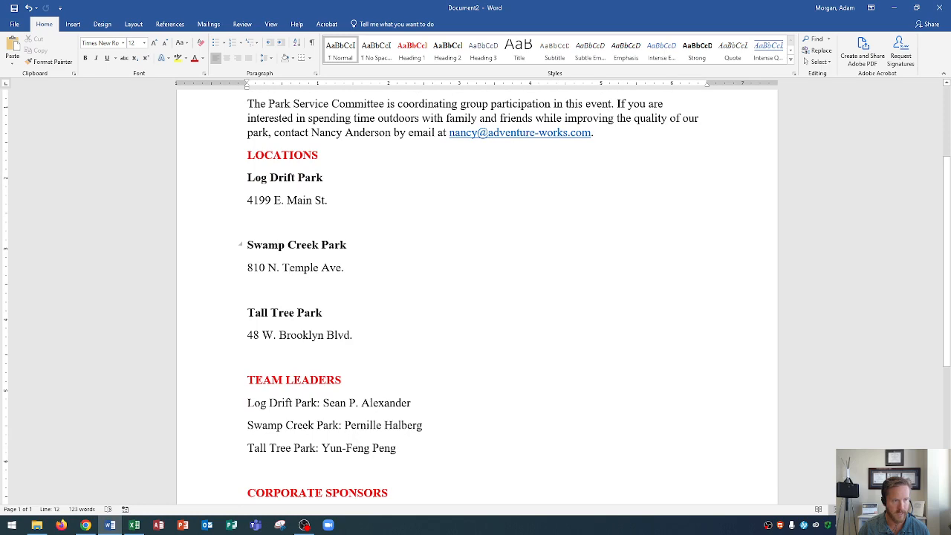
pyautogui.scroll(-3)
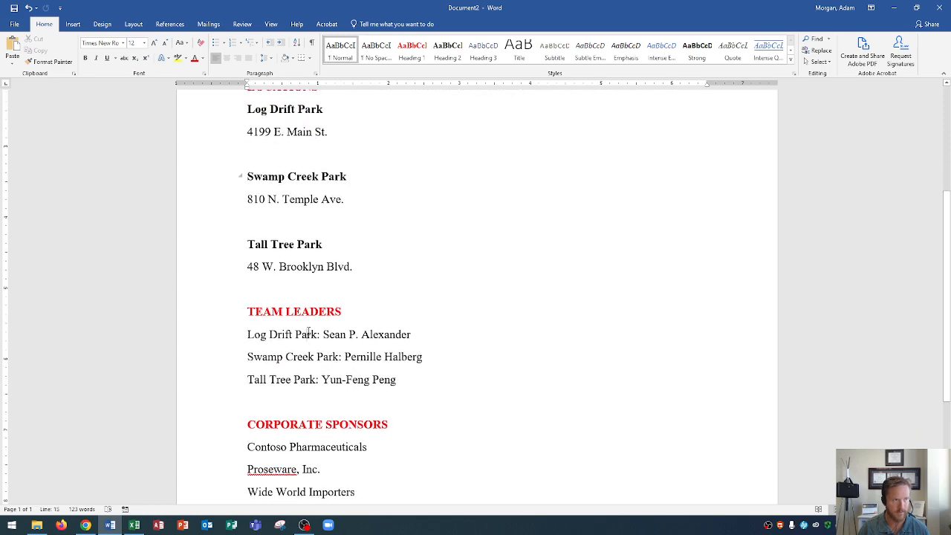